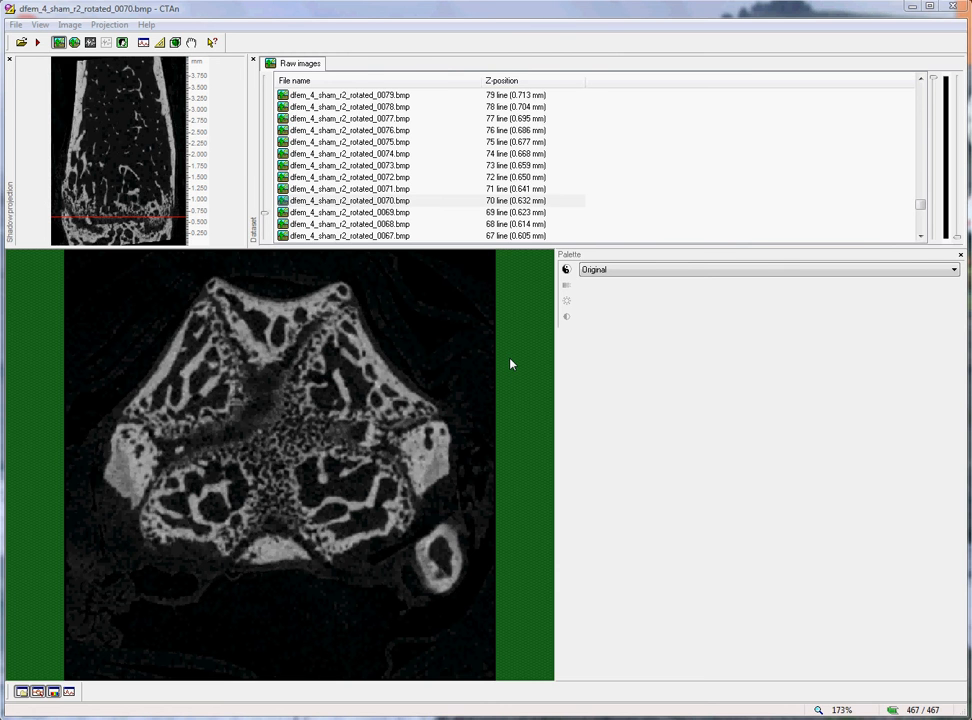
mouse_move(388, 200)
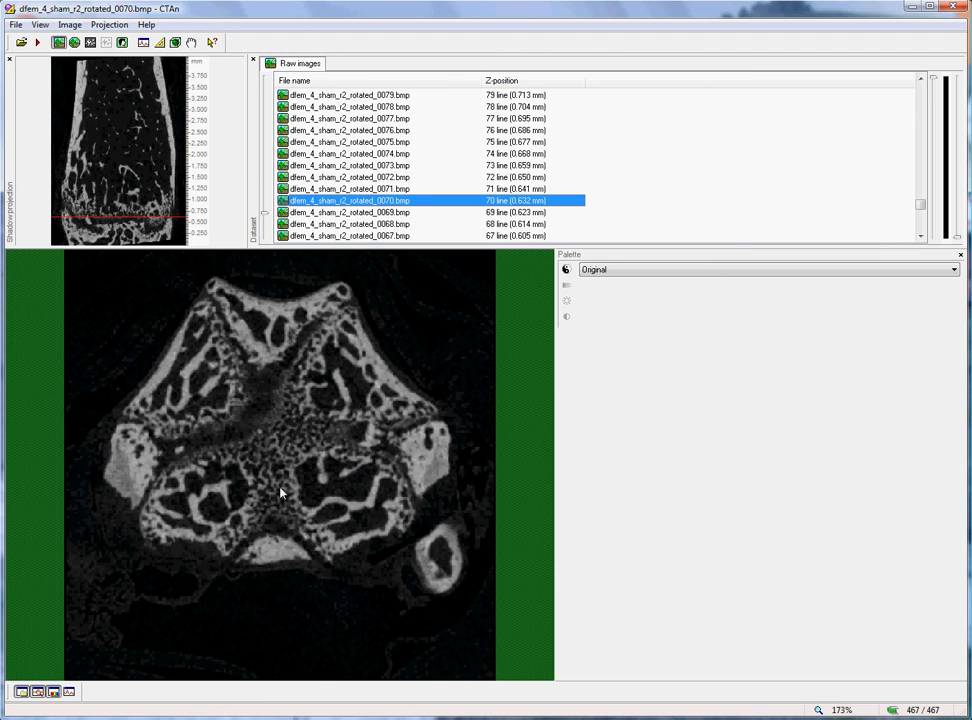
mouse_move(270, 374)
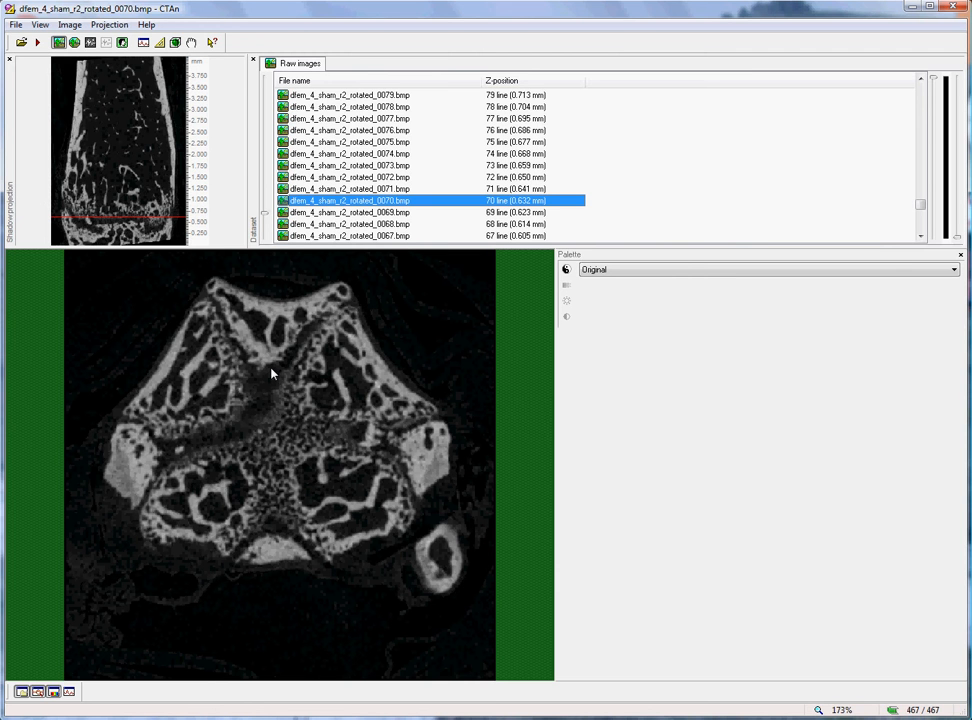
mouse_move(164, 456)
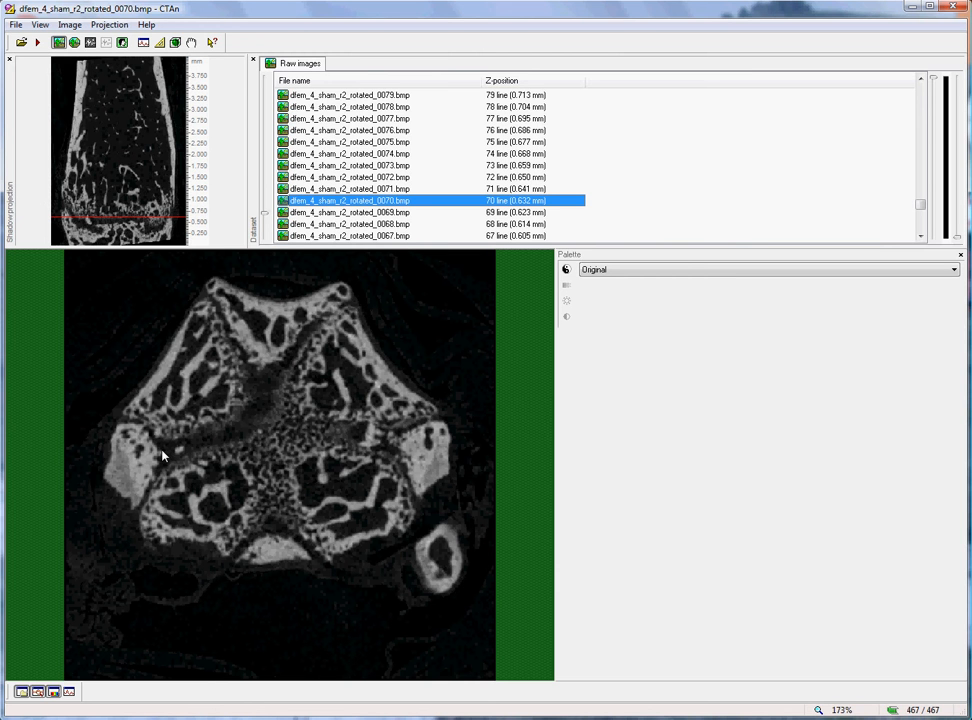
mouse_move(332, 452)
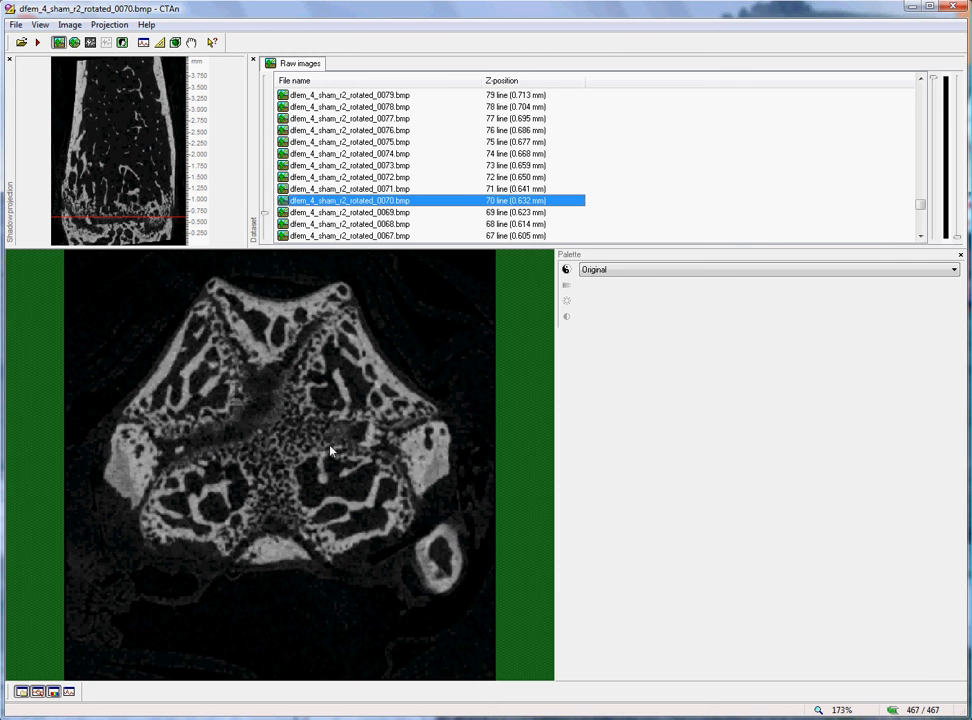
mouse_move(180, 452)
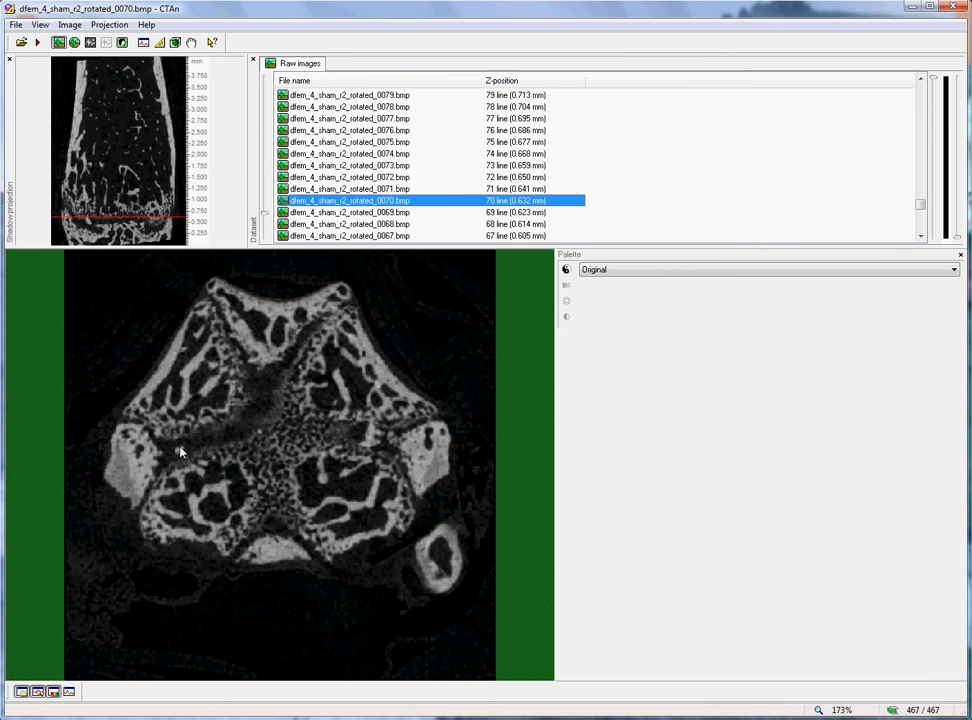
mouse_move(172, 464)
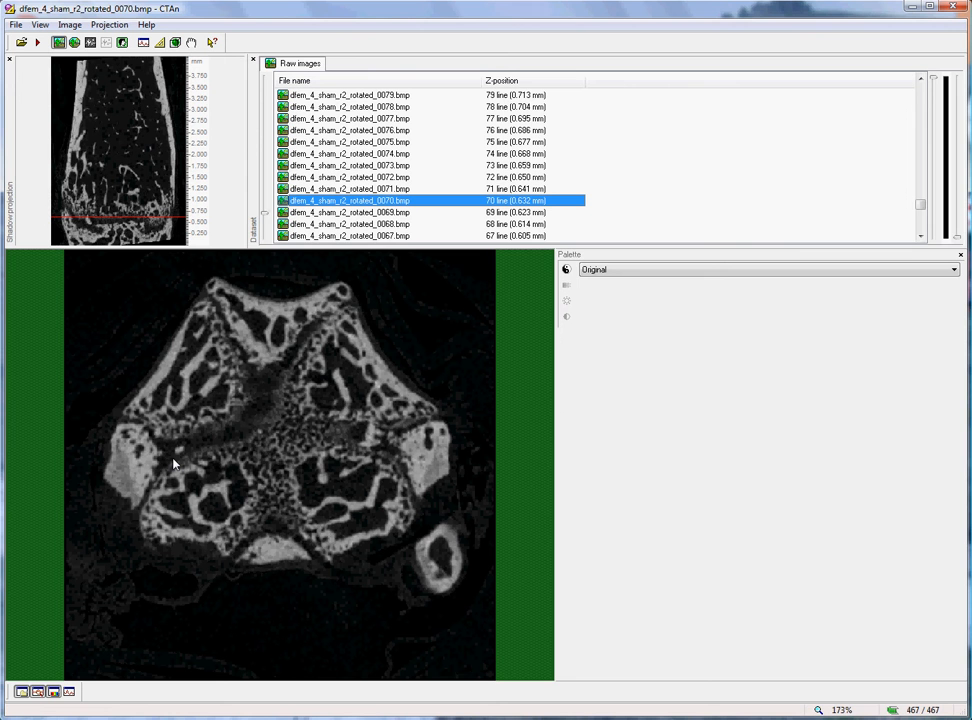
mouse_move(390, 204)
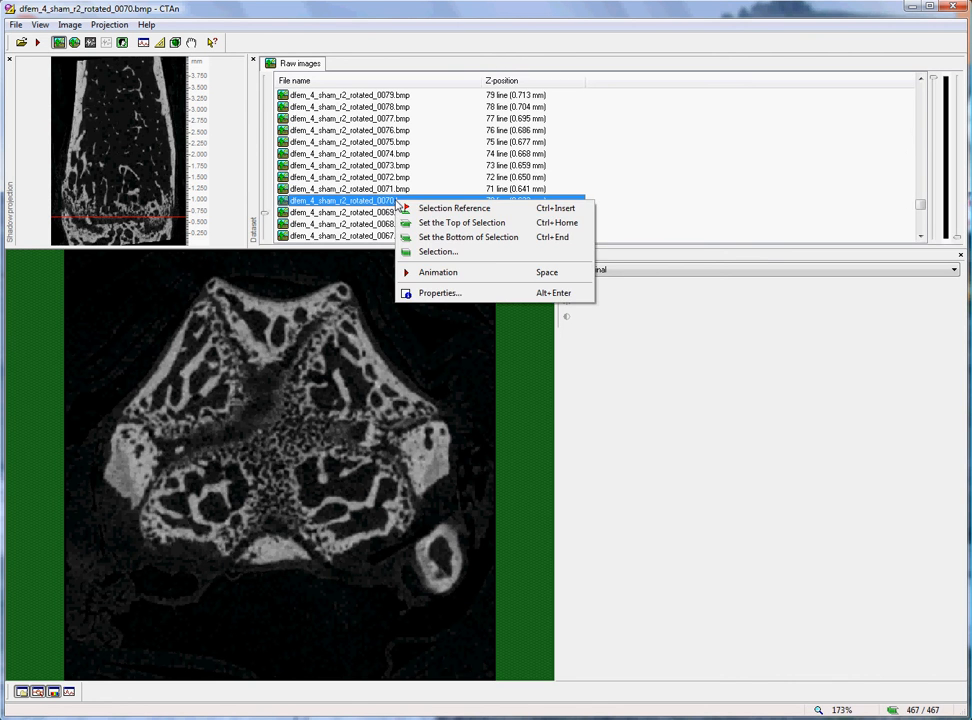
mouse_move(454, 208)
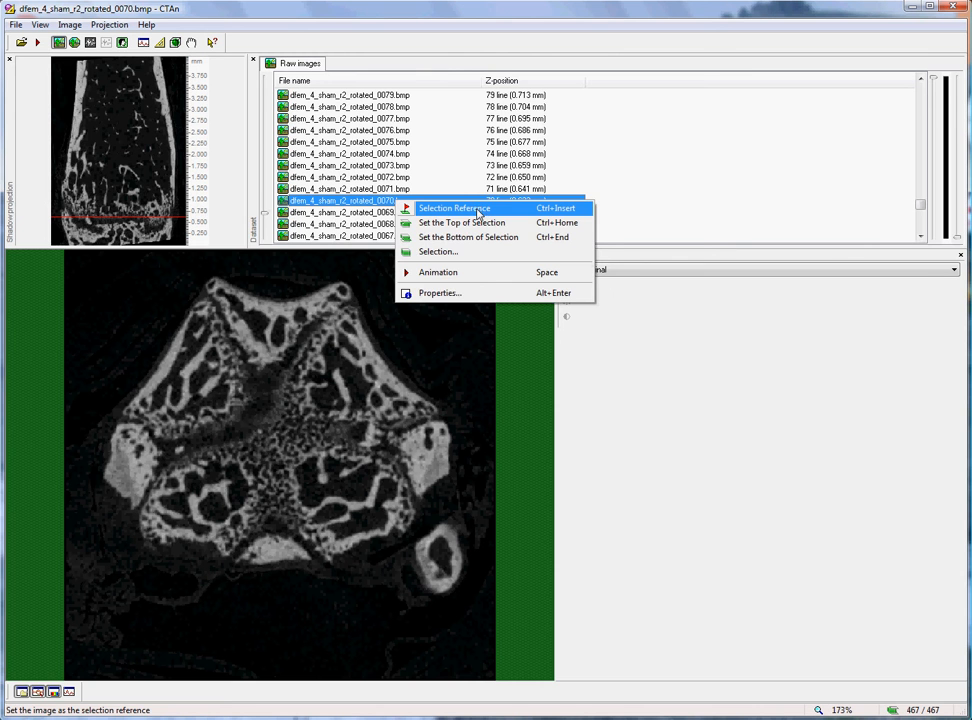
Step: Mark slice 0070 as the Selection Reference in the Raw images list
click(454, 208)
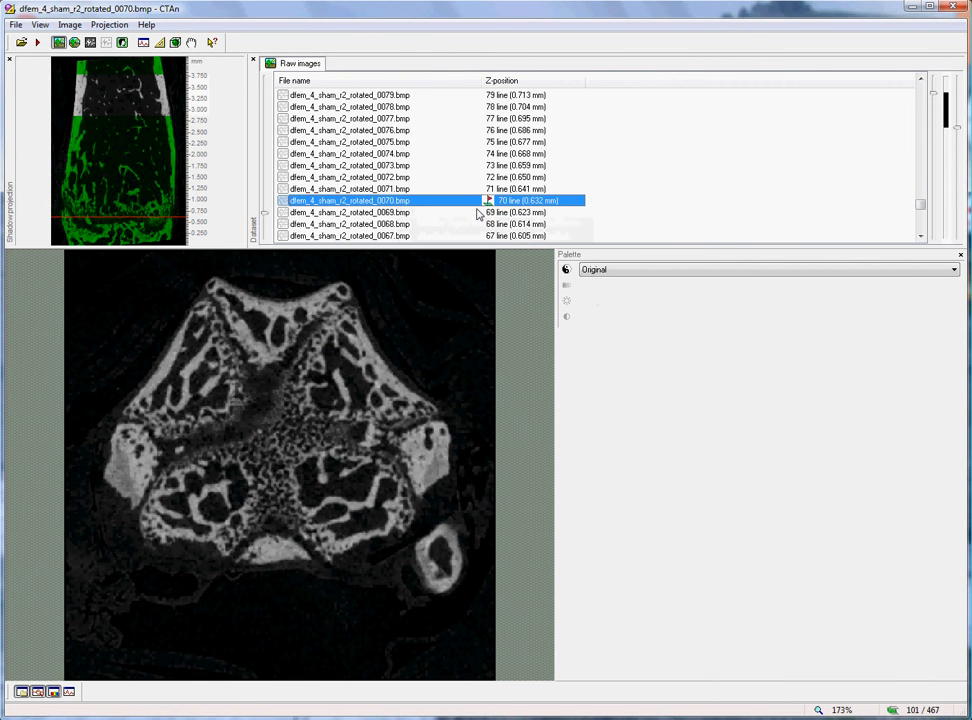
mouse_move(436, 292)
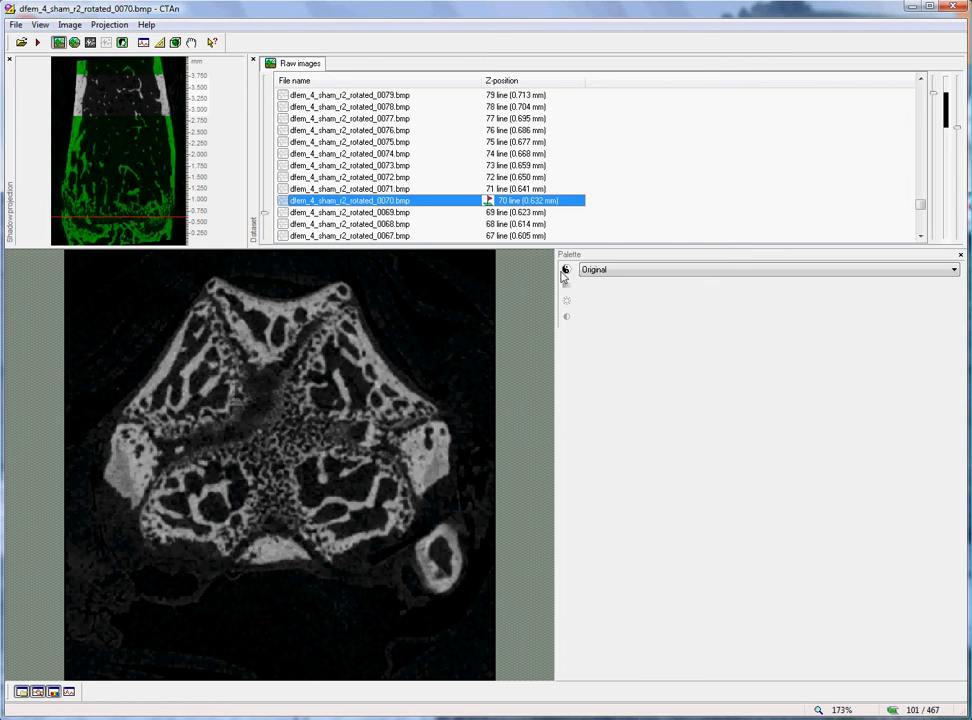
Step: Switch the slice display to inverted grey levels, bone dark on white
click(566, 270)
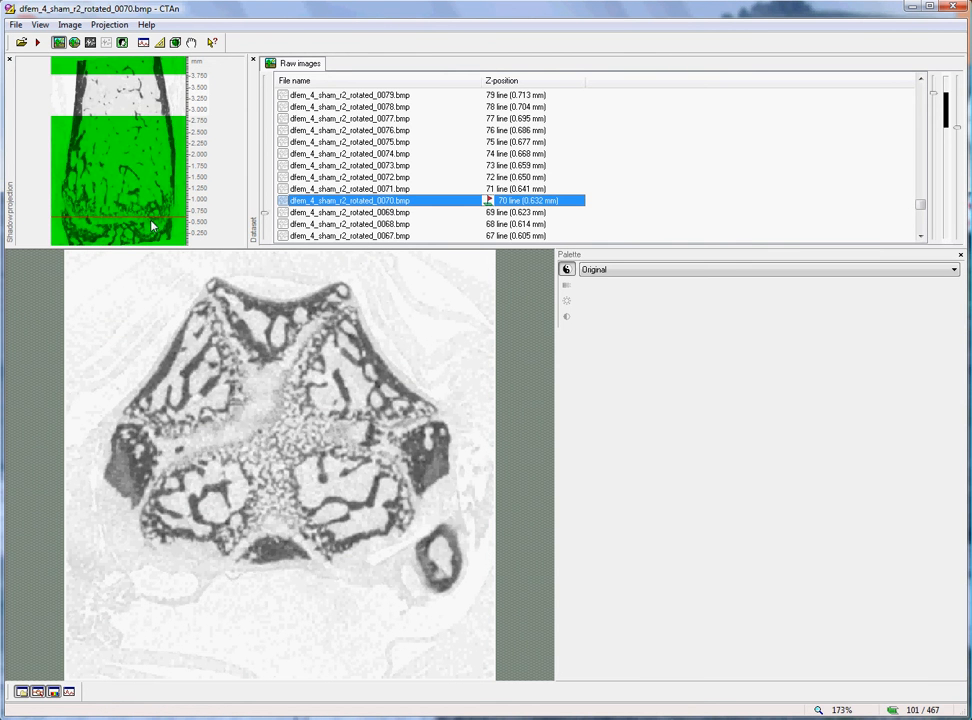
mouse_move(144, 124)
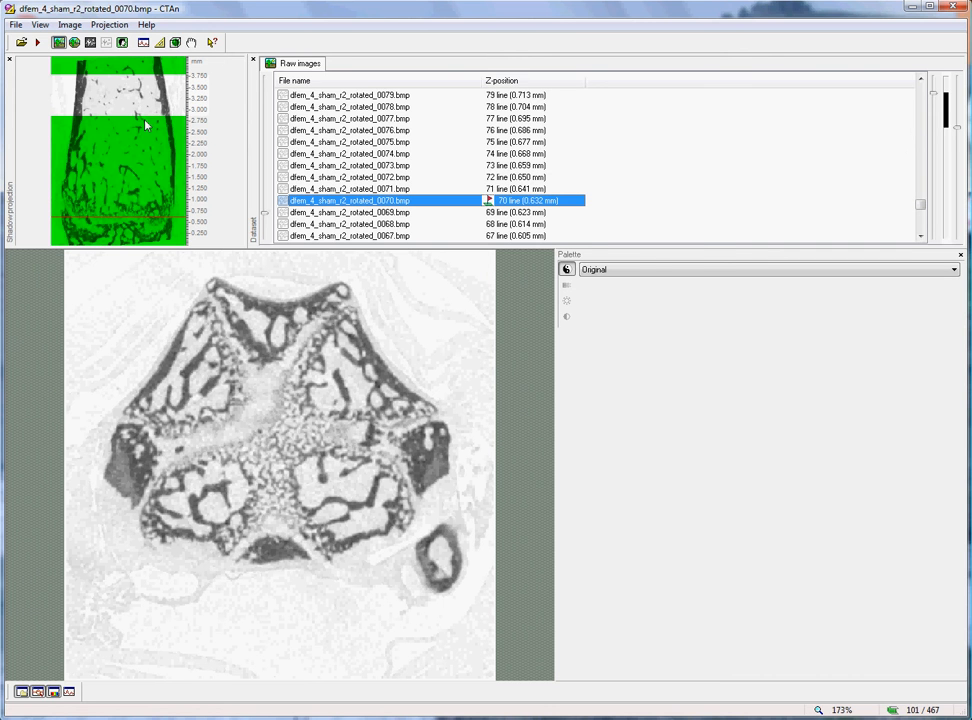
mouse_move(156, 80)
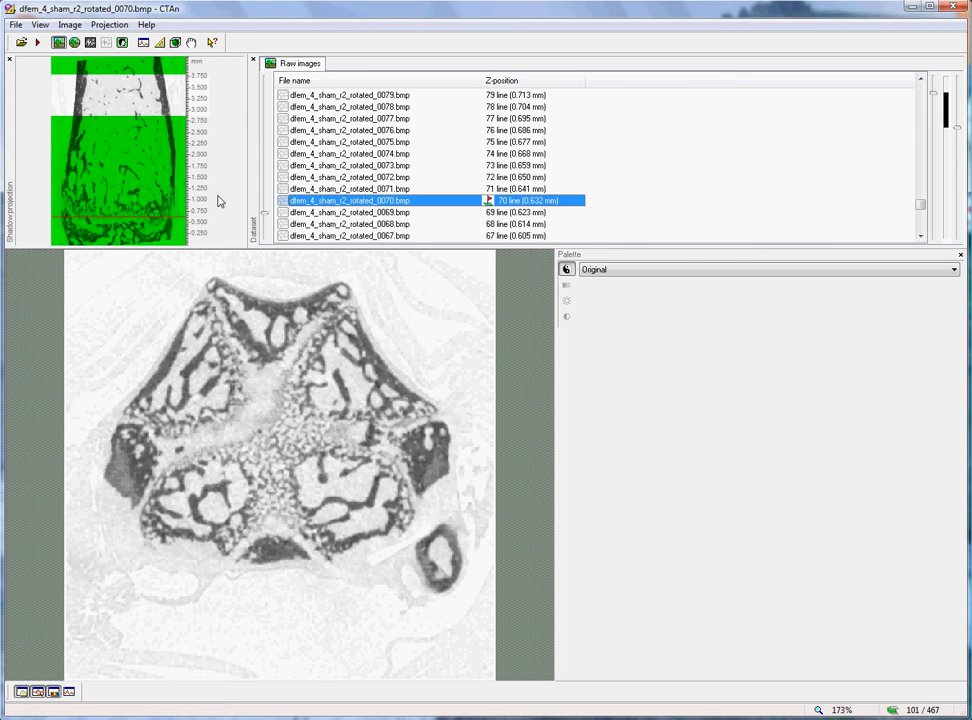
mouse_move(380, 206)
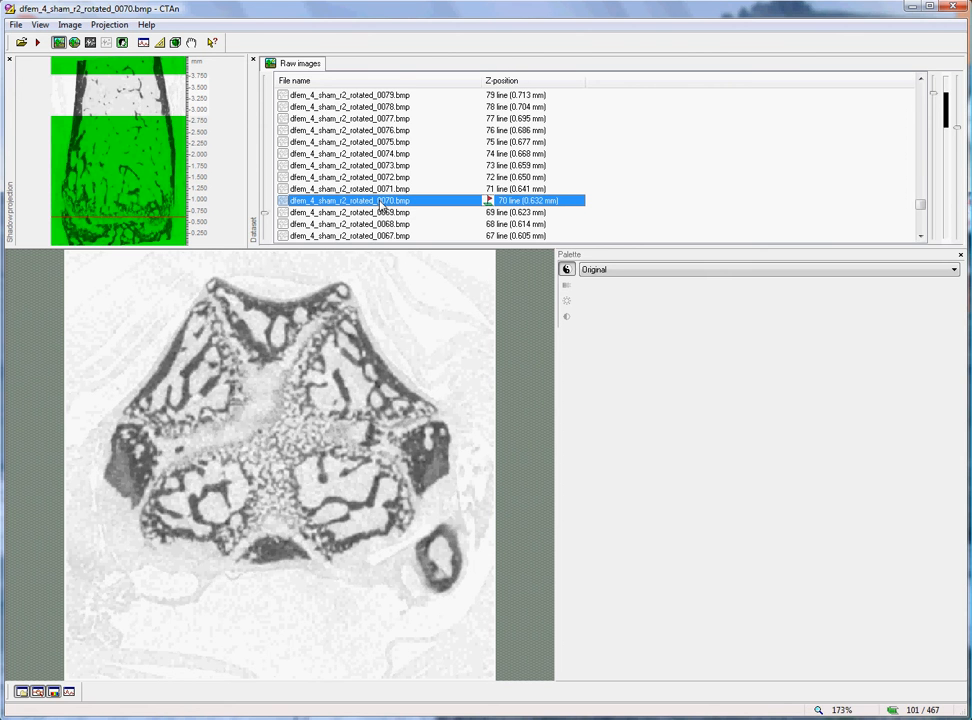
Step: Set the analytic slice selection to Offset 250 and Height 100 and confirm it
right_click(380, 200)
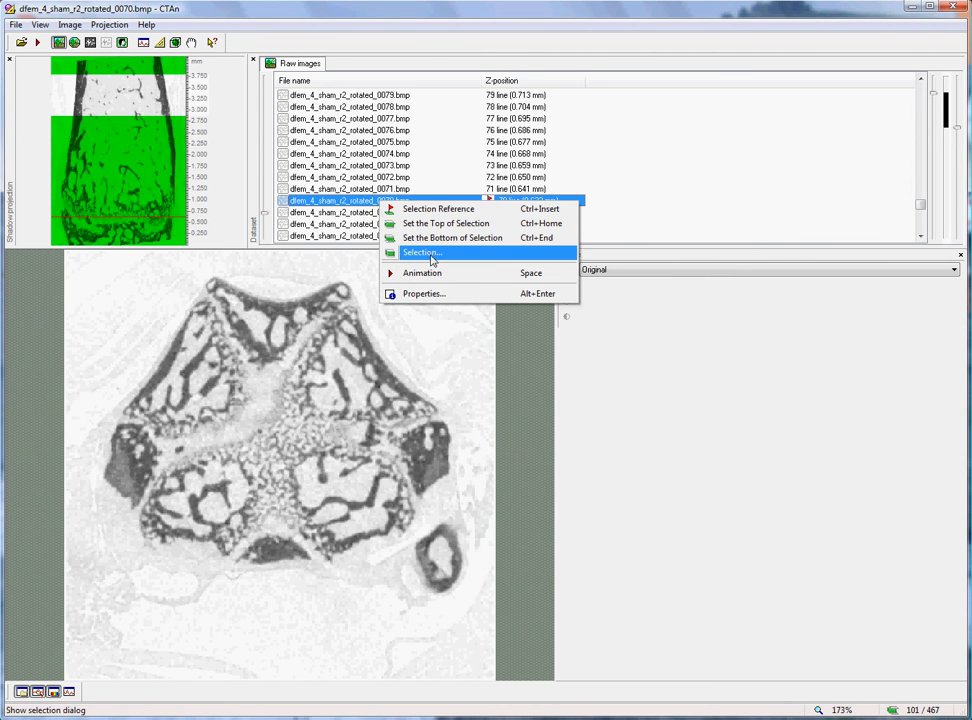
click(420, 252)
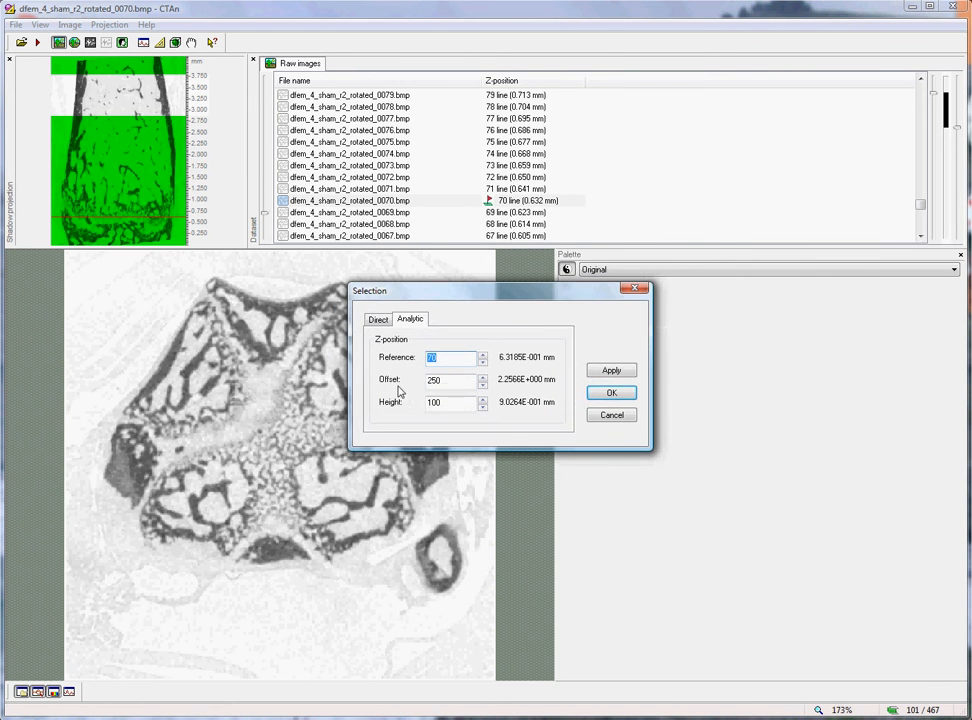
mouse_move(390, 412)
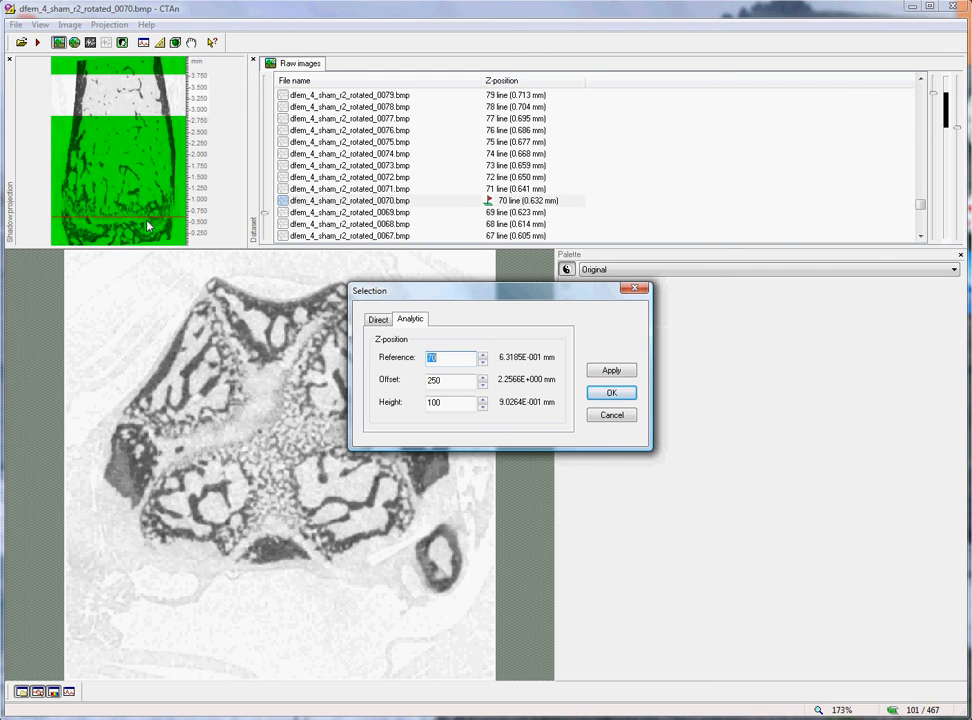
mouse_move(110, 114)
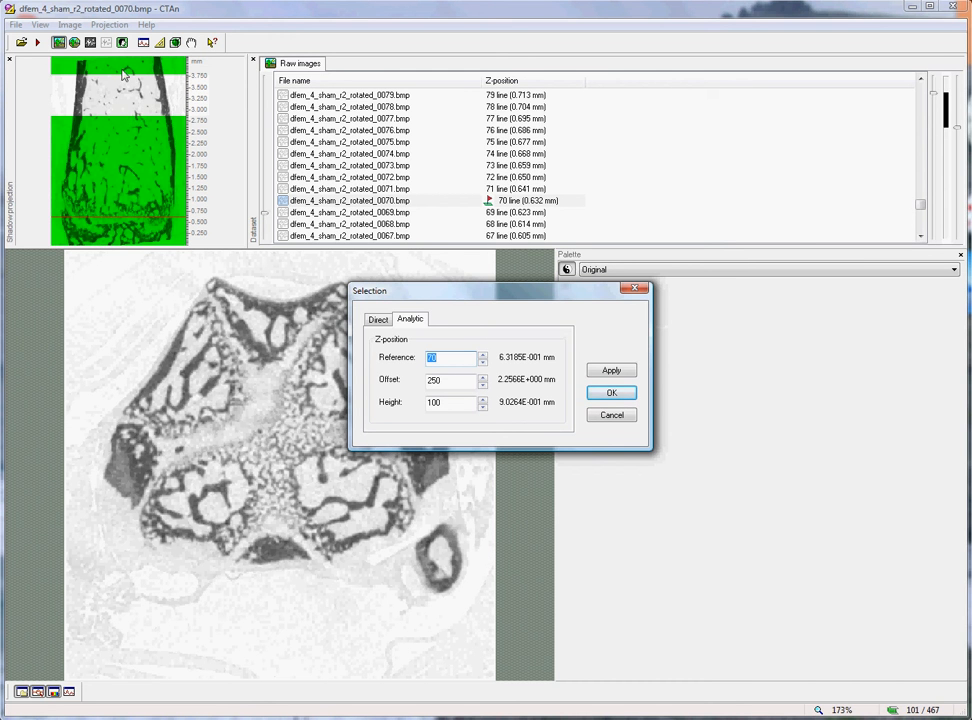
mouse_move(158, 142)
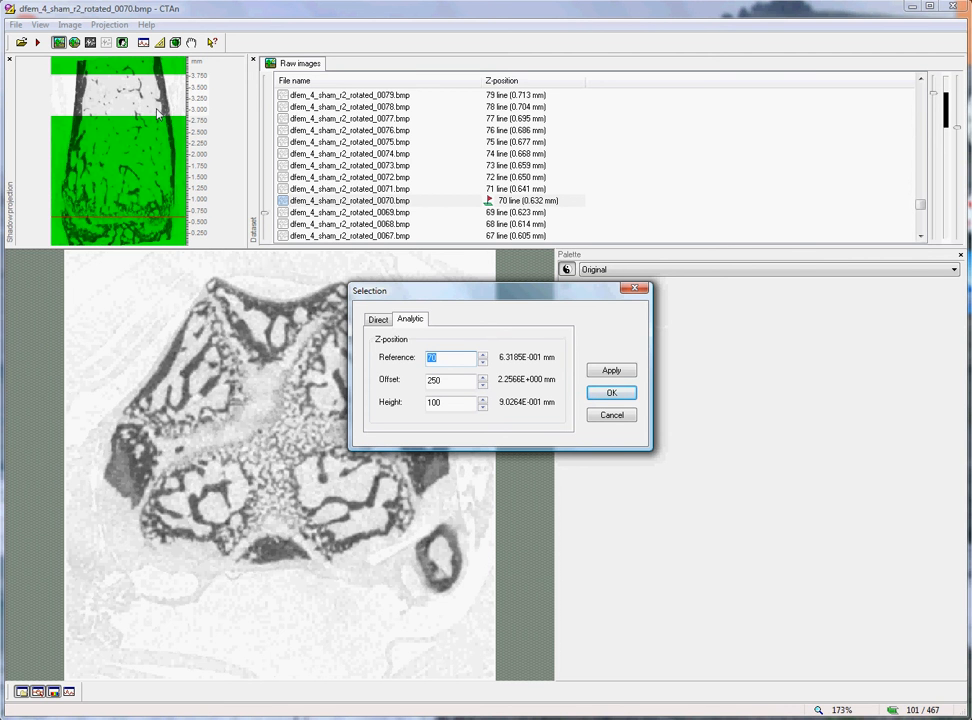
mouse_move(334, 272)
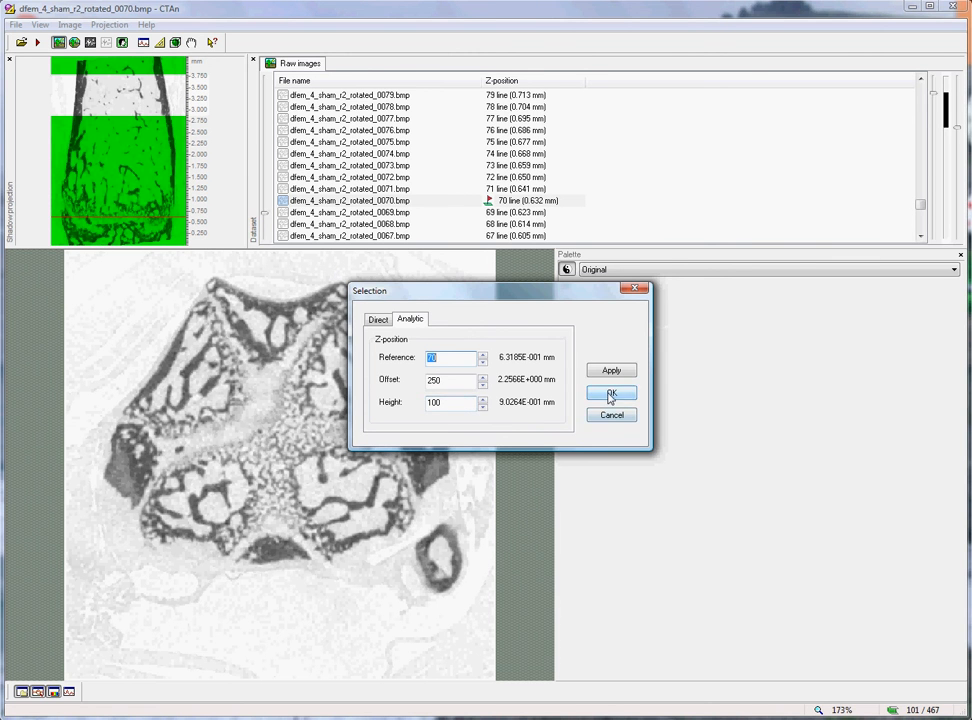
click(612, 392)
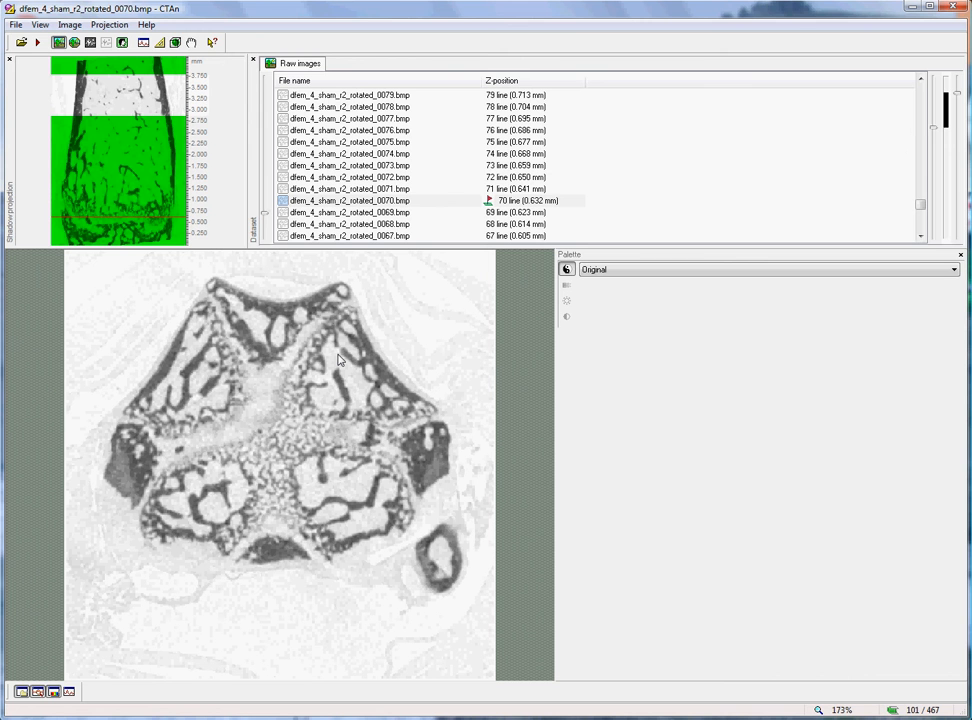
mouse_move(212, 304)
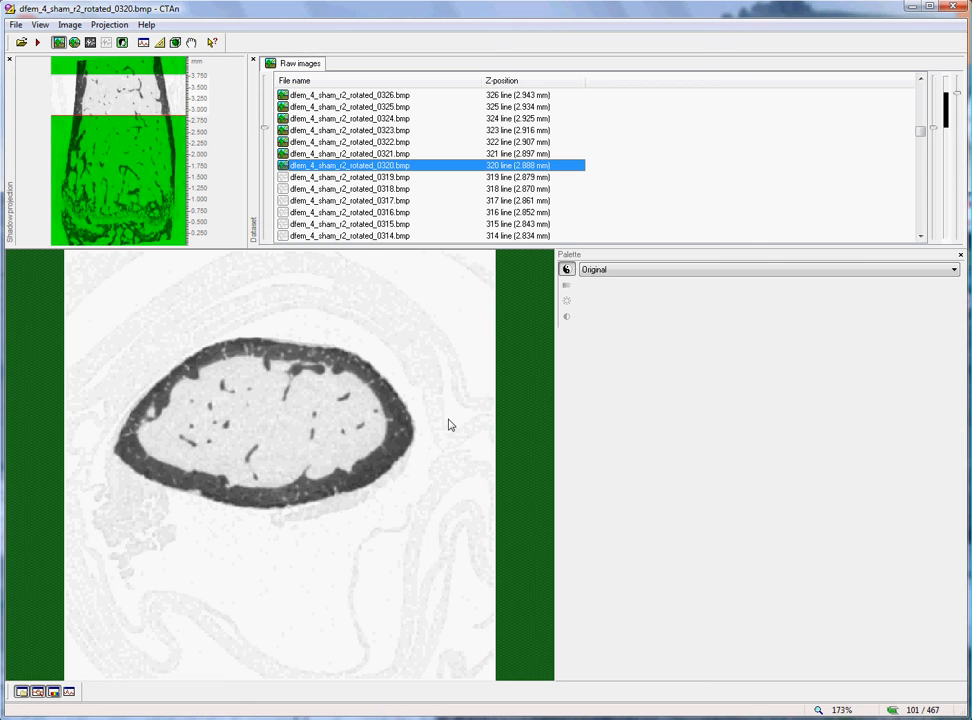
mouse_move(436, 398)
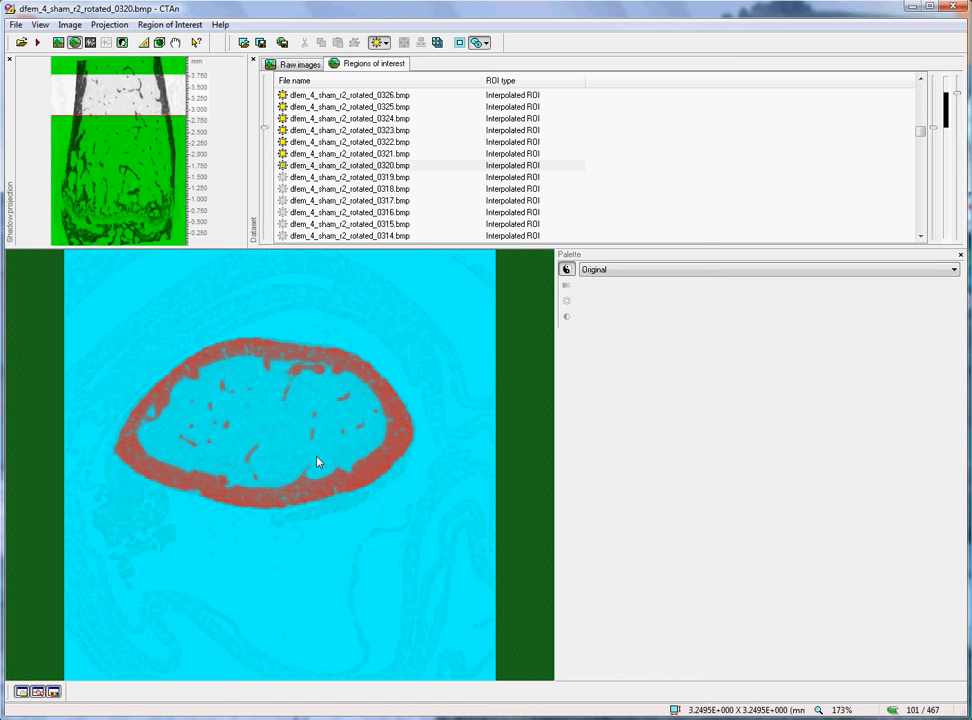
mouse_move(204, 428)
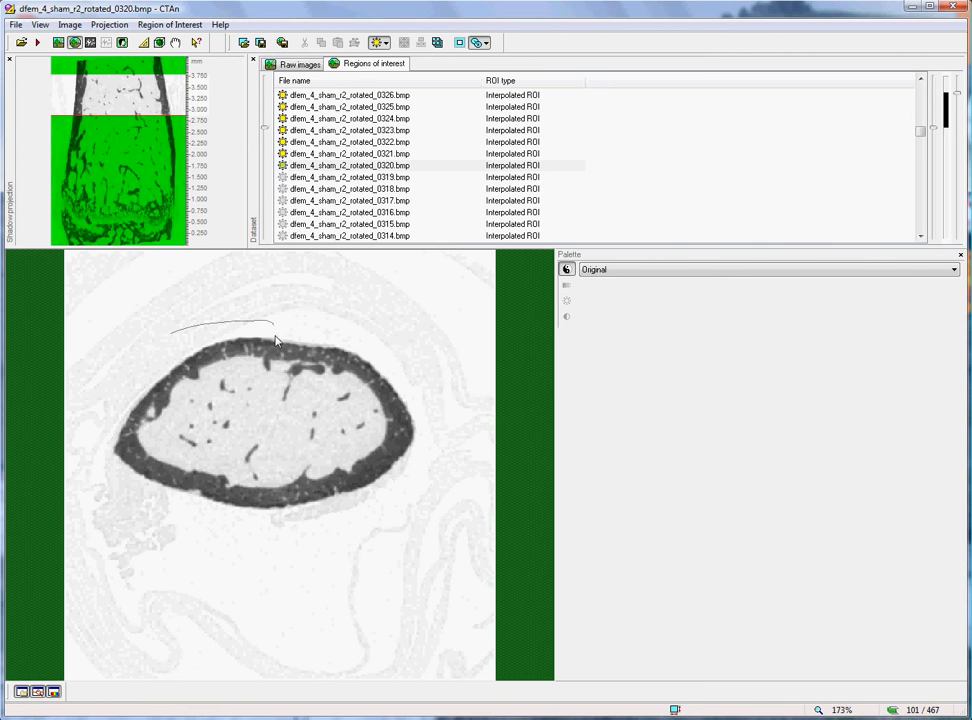
Step: Trace the outer and inner cortical outlines on slice 0320, then move to slice 0414
drag(276, 328, 218, 384)
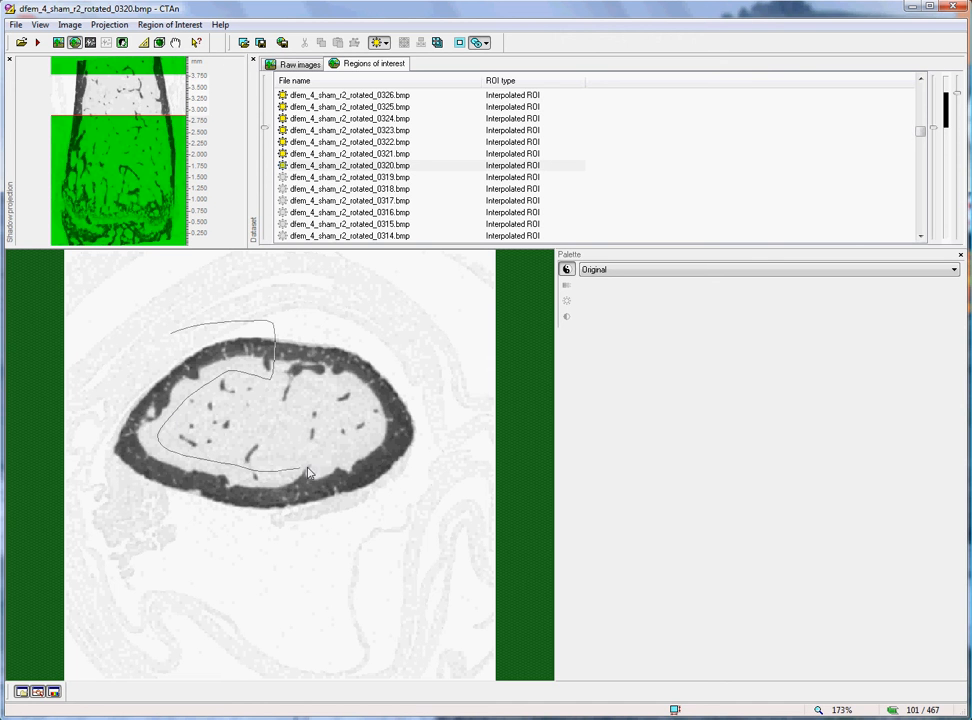
mouse_move(362, 408)
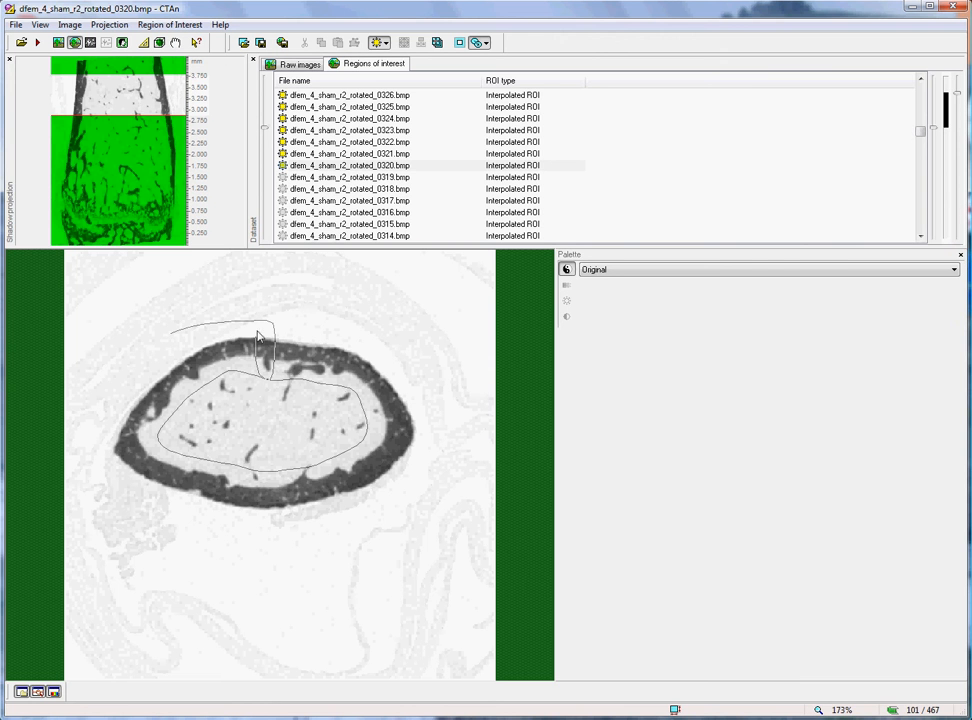
drag(258, 336, 304, 558)
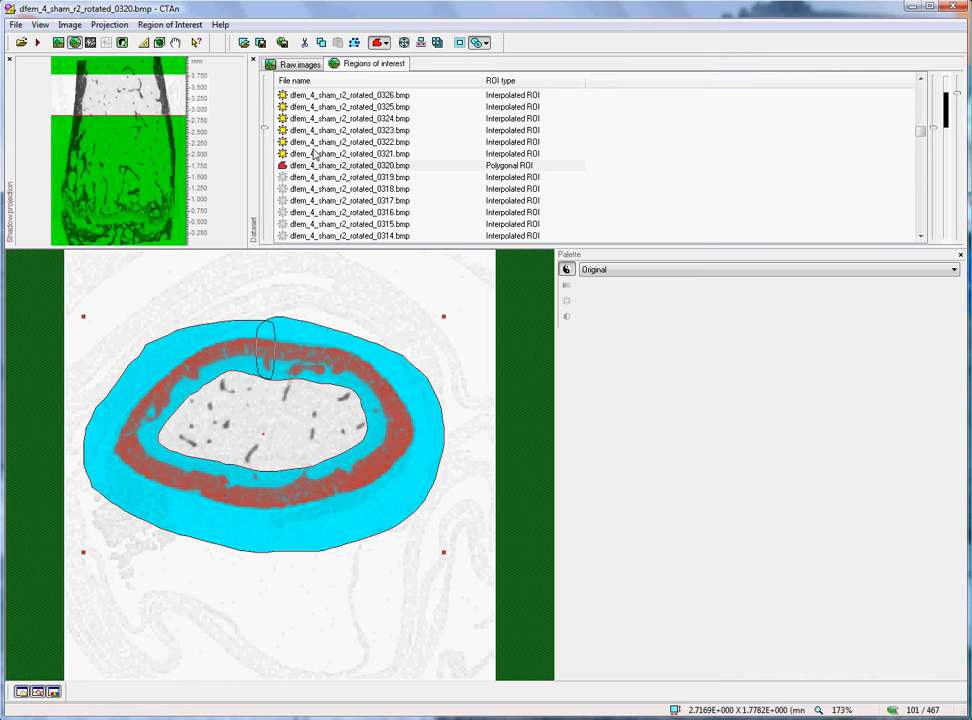
click(348, 140)
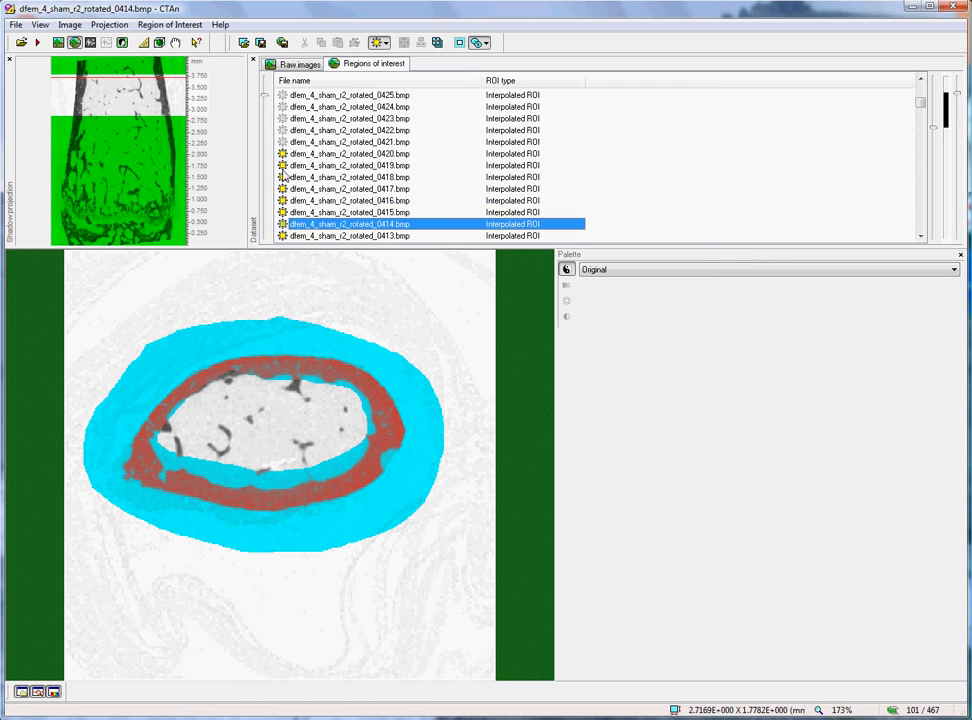
Step: Trace the inner and outer cortical ring boundaries on slice 0420
click(348, 152)
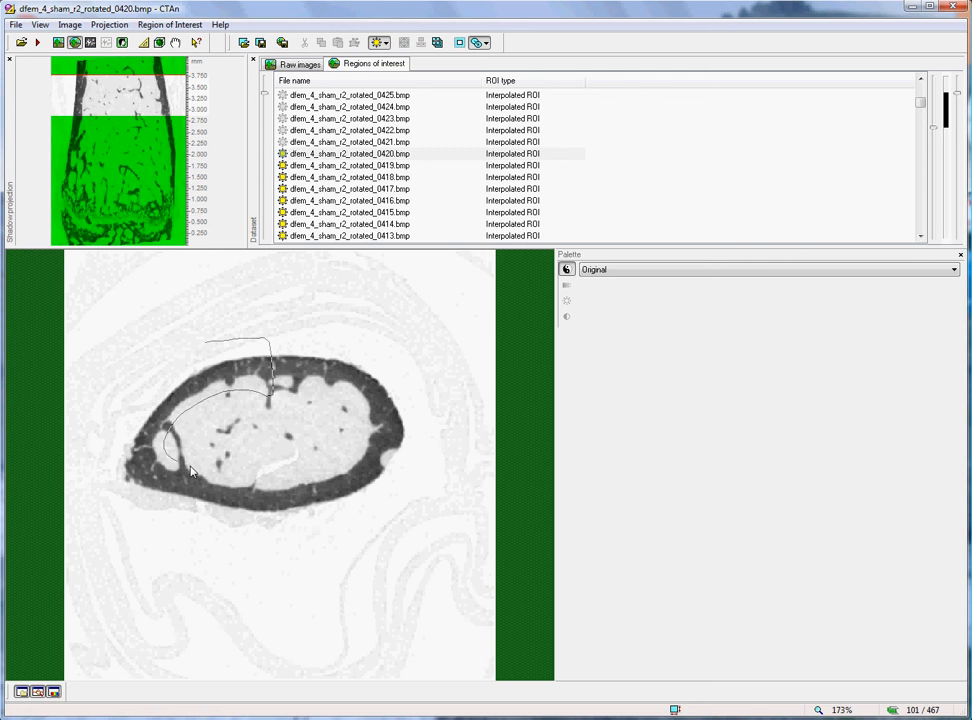
drag(190, 476, 344, 468)
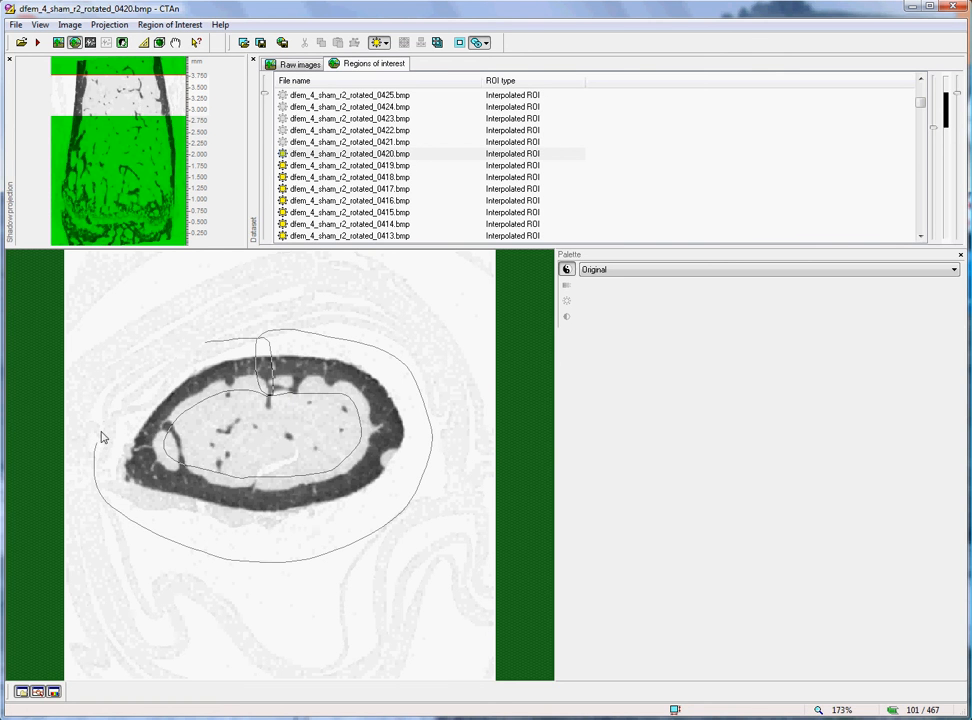
click(348, 188)
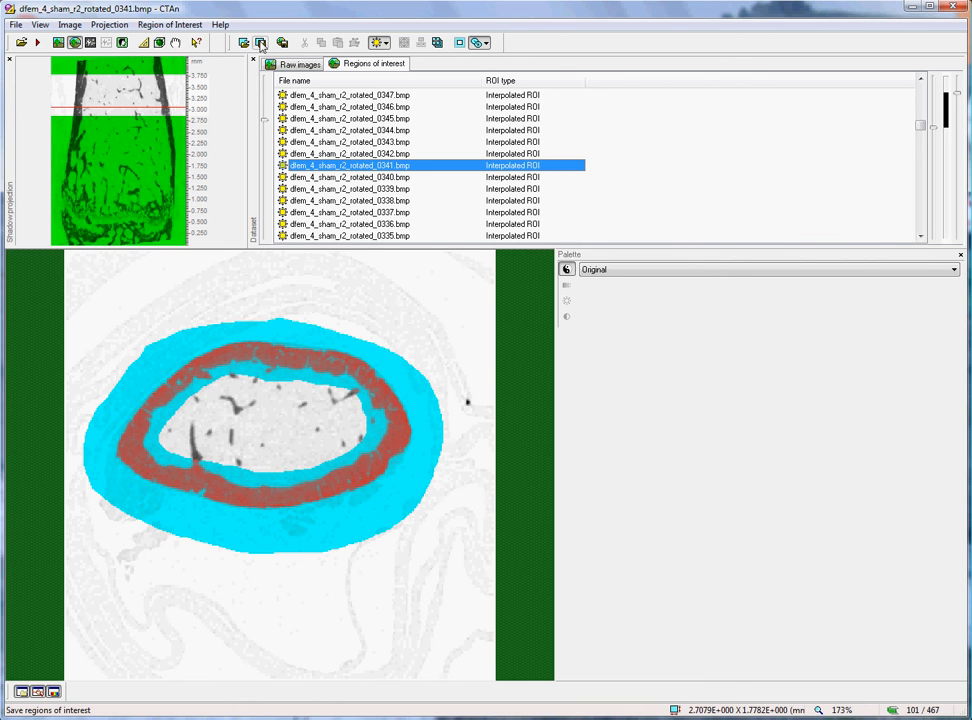
mouse_move(262, 42)
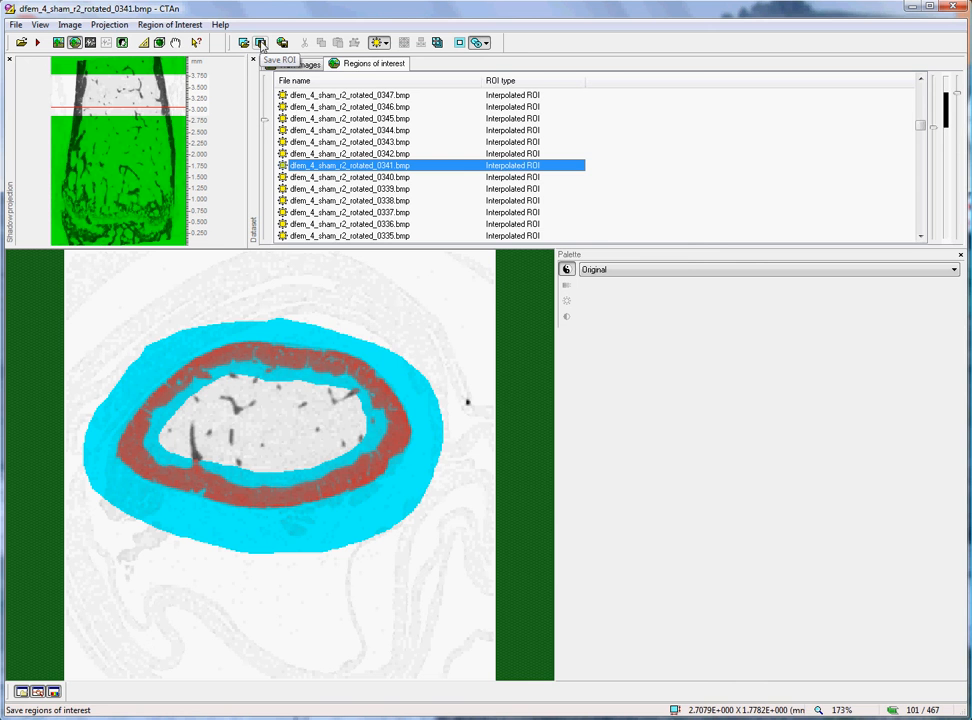
Step: Save the ROI as dfem_4_sham_r2_rotated_CORT
click(260, 42)
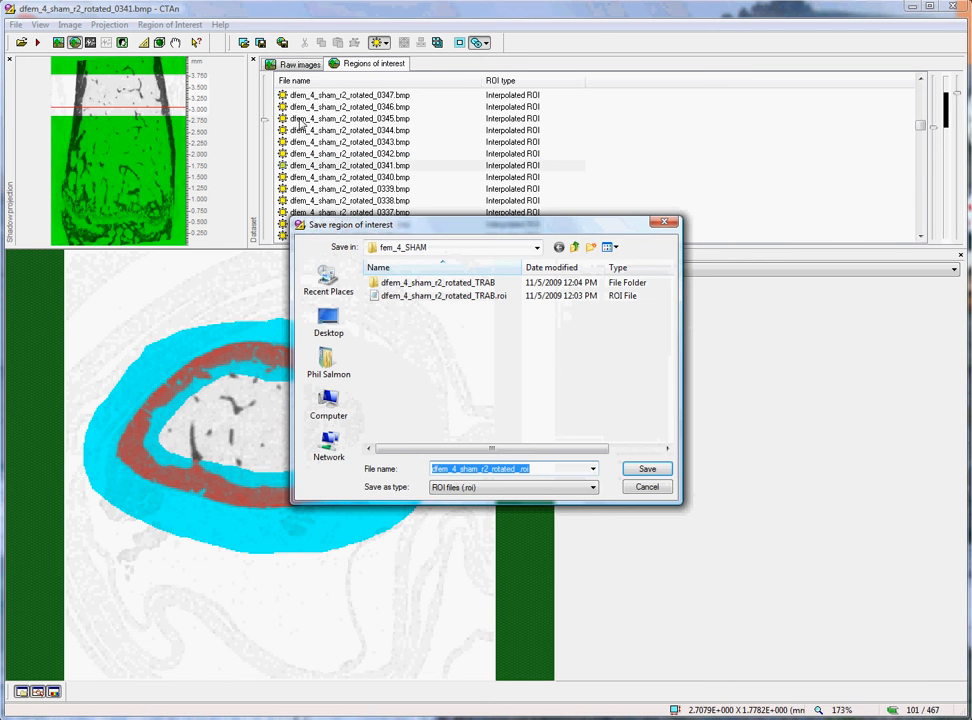
click(512, 468)
text(CORT)
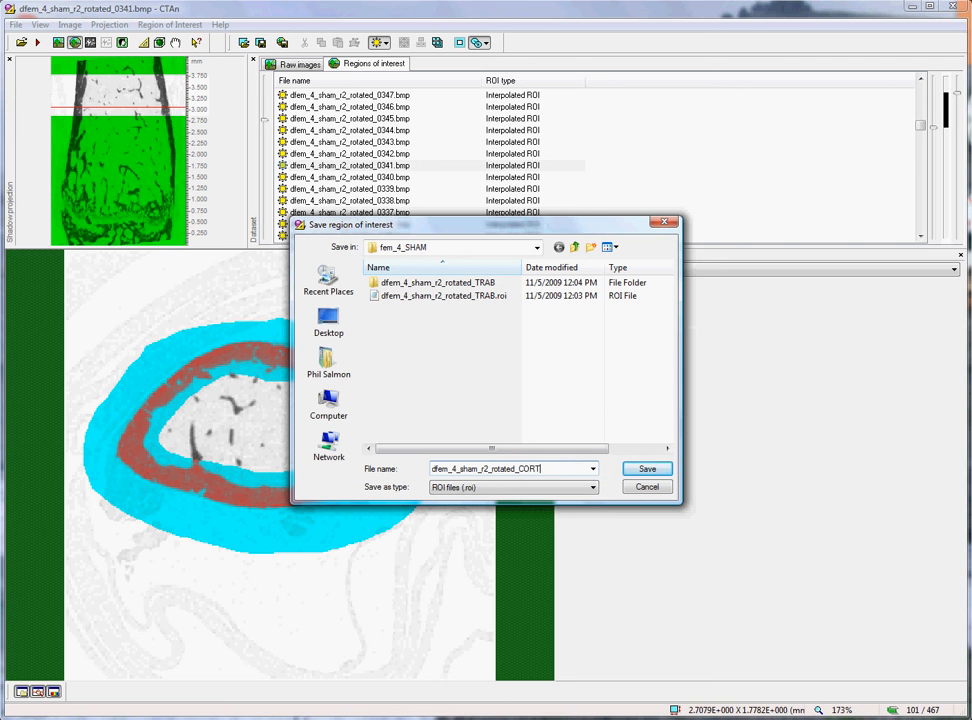
triple_click(490, 468)
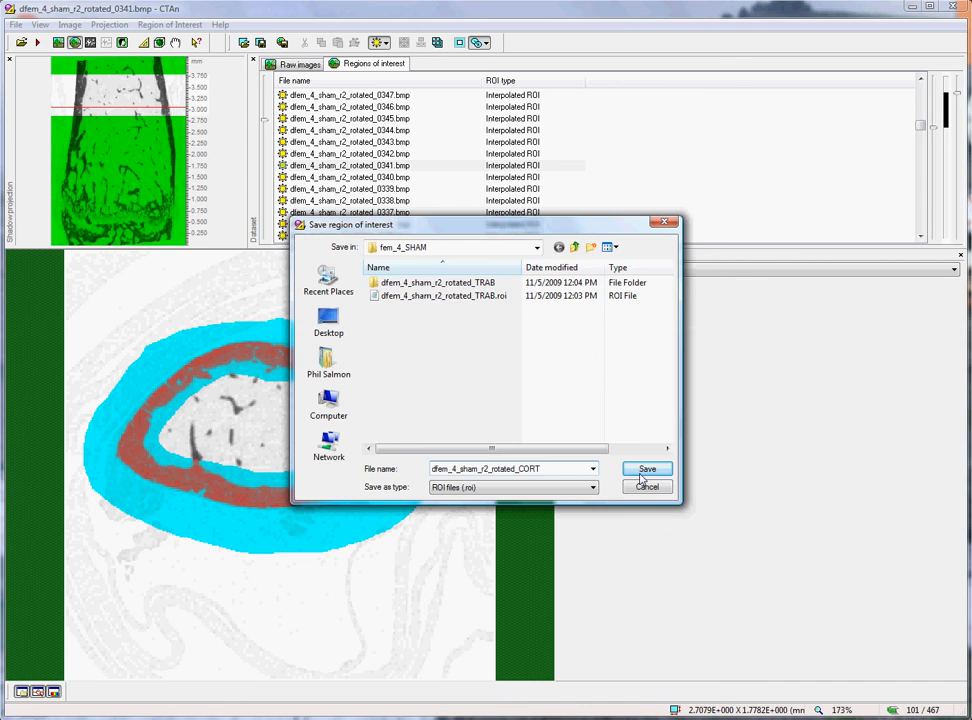
click(648, 468)
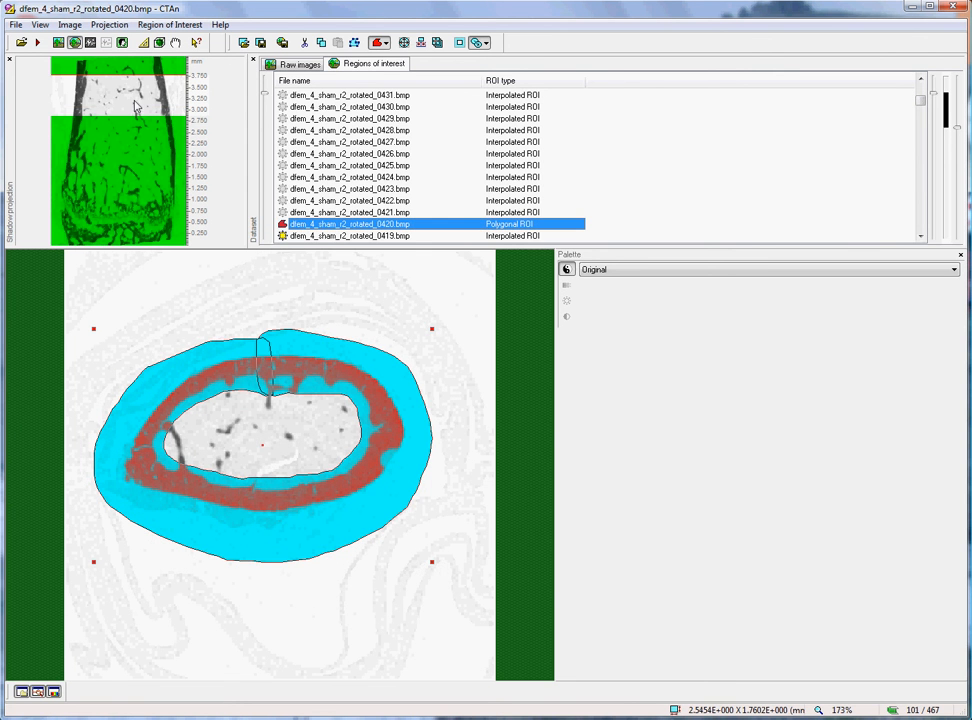
Step: View slice 0366 to inspect the interpolated cortical-ring ROI
click(350, 152)
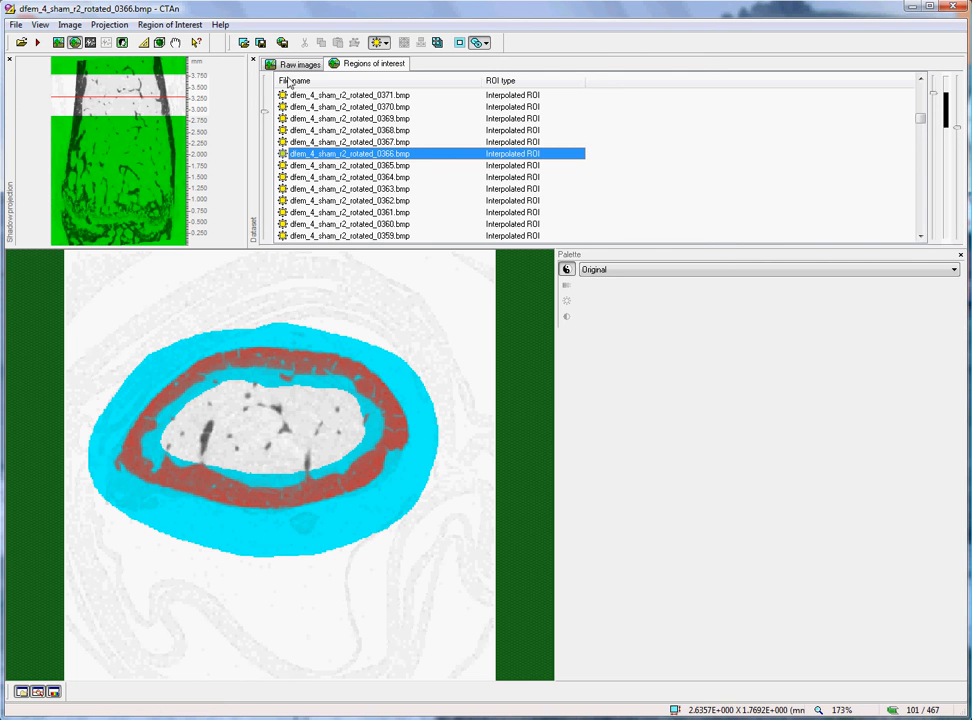
mouse_move(284, 42)
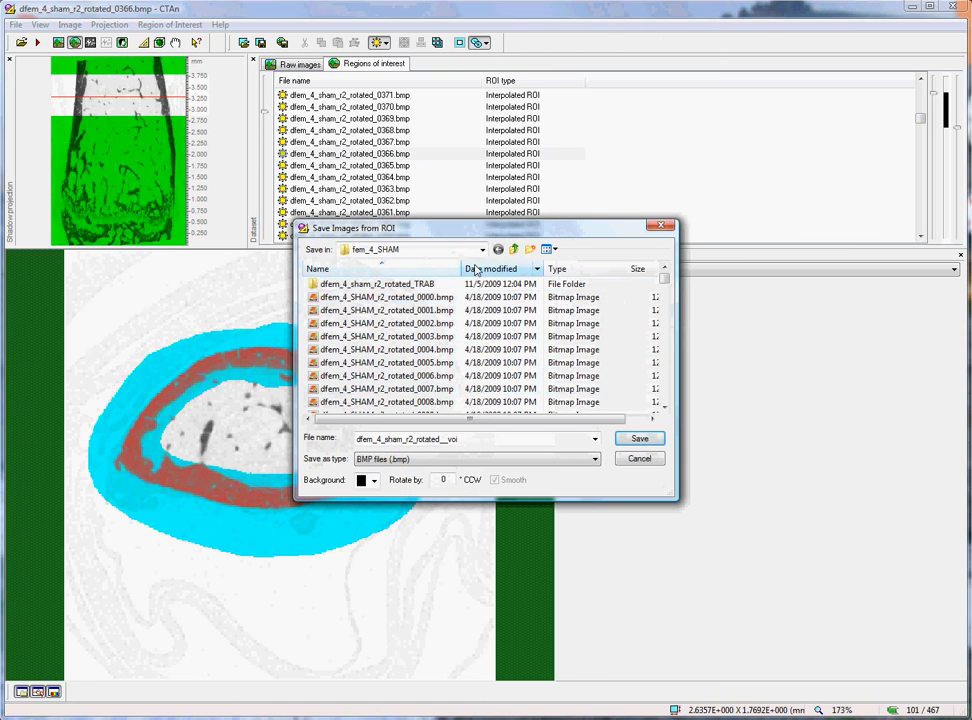
Step: Create folder dfem_4_sham_r2_rotated_CORT and save the VOI image set into it
click(530, 248)
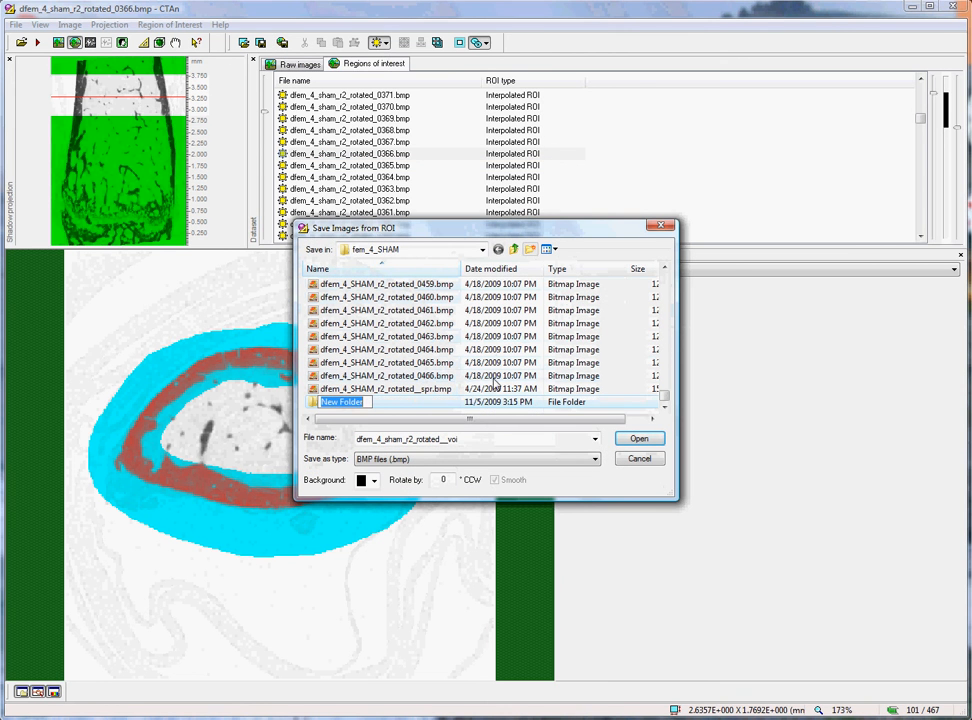
text(dfem_4_sham_r2_rotated_CORT)
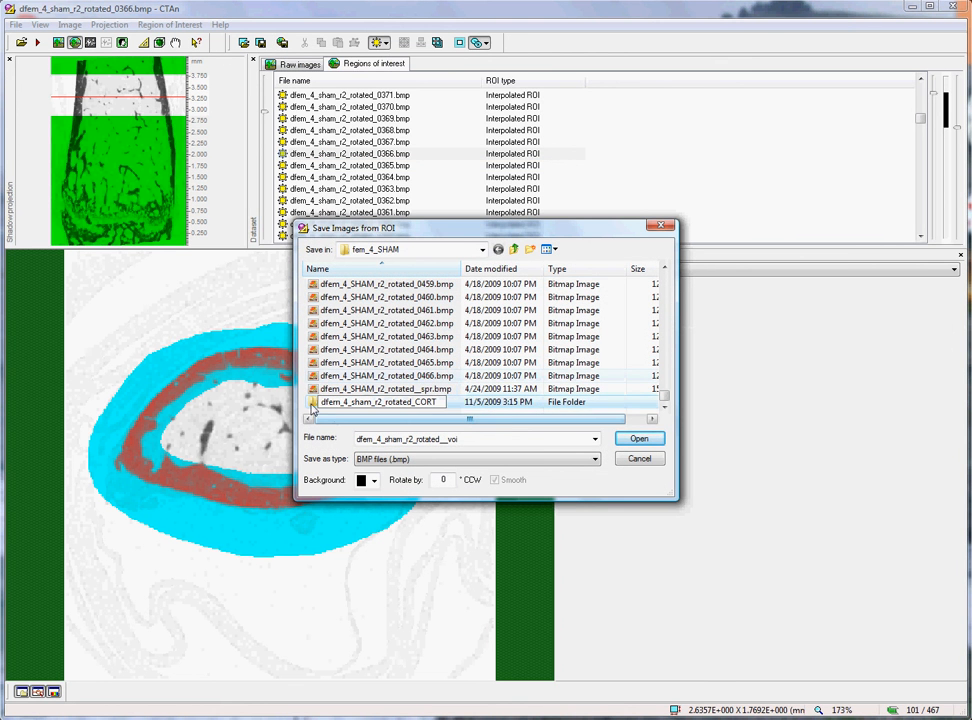
double_click(380, 400)
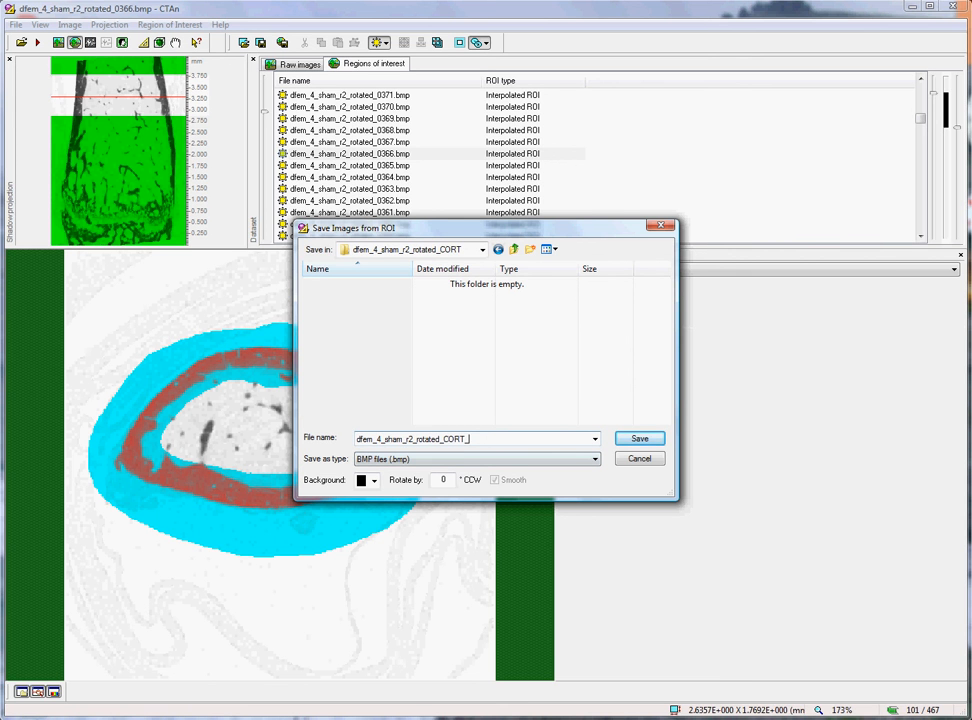
click(640, 438)
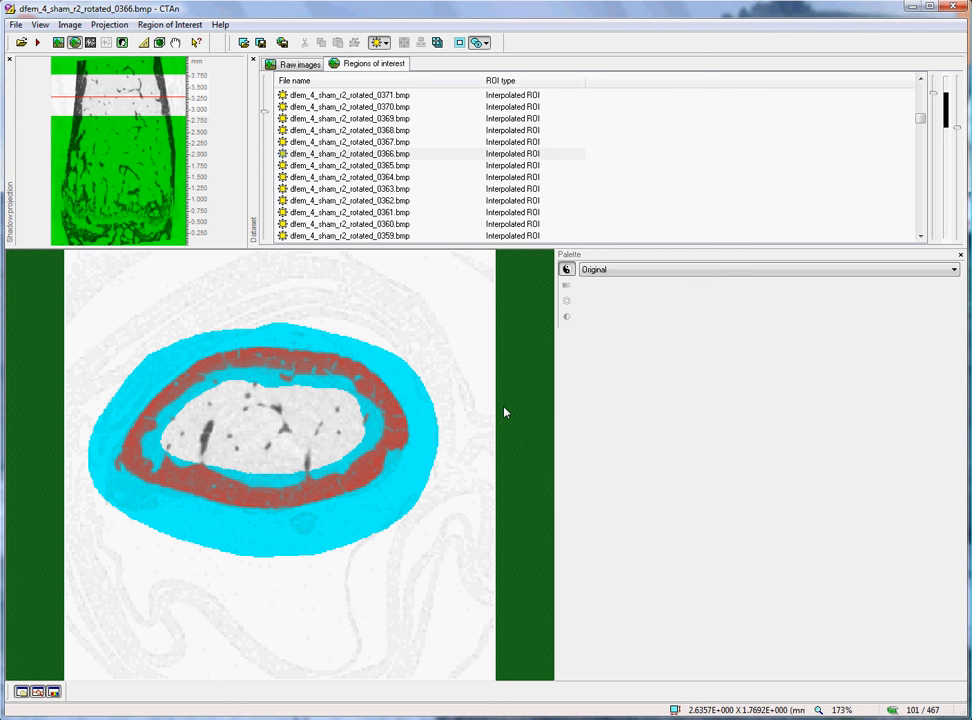
mouse_move(418, 270)
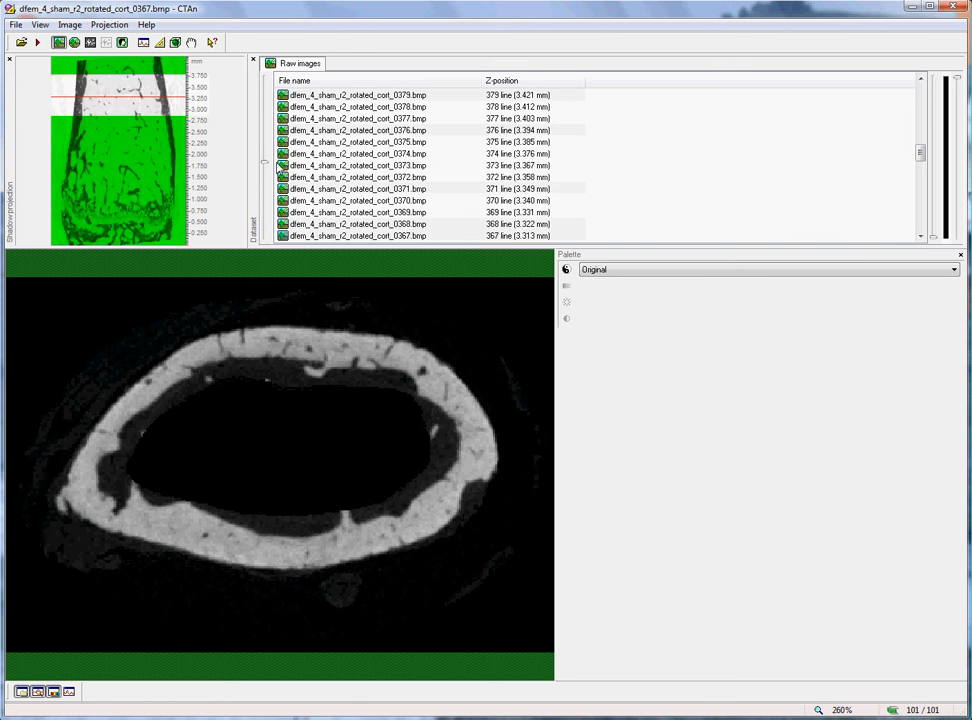
Step: Show the Regions of interest view of the CORT dataset and begin loading a saved ROI file
click(372, 62)
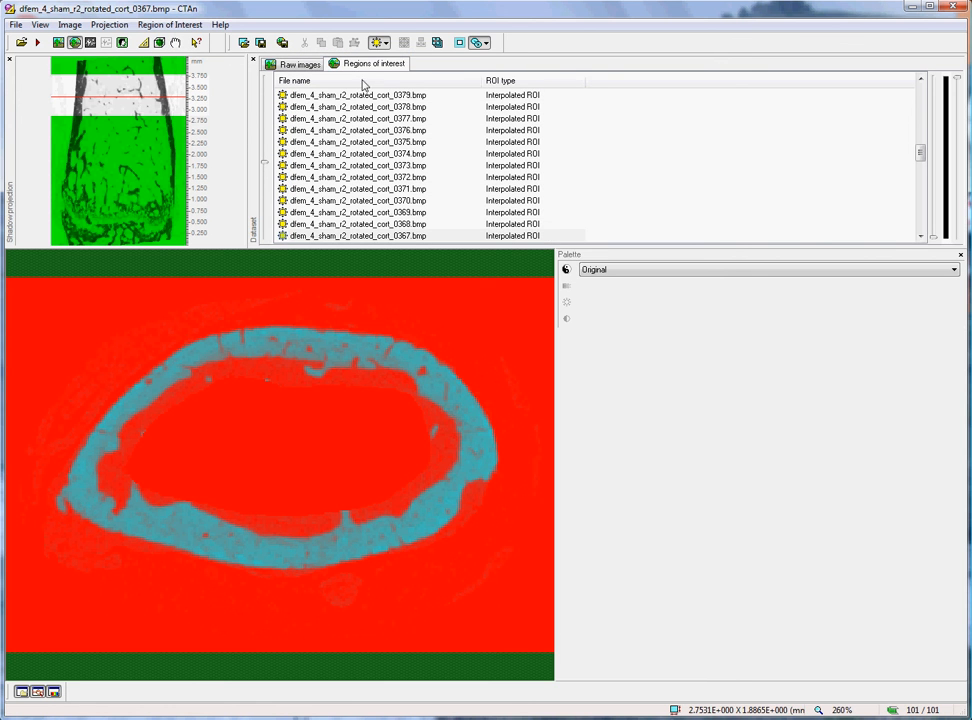
click(168, 24)
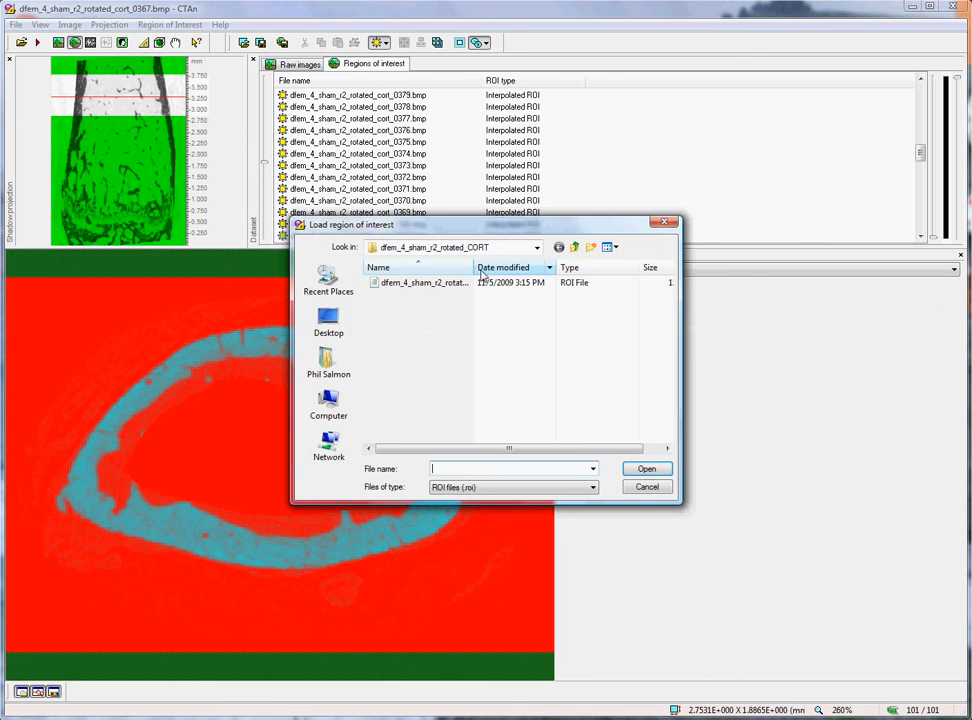